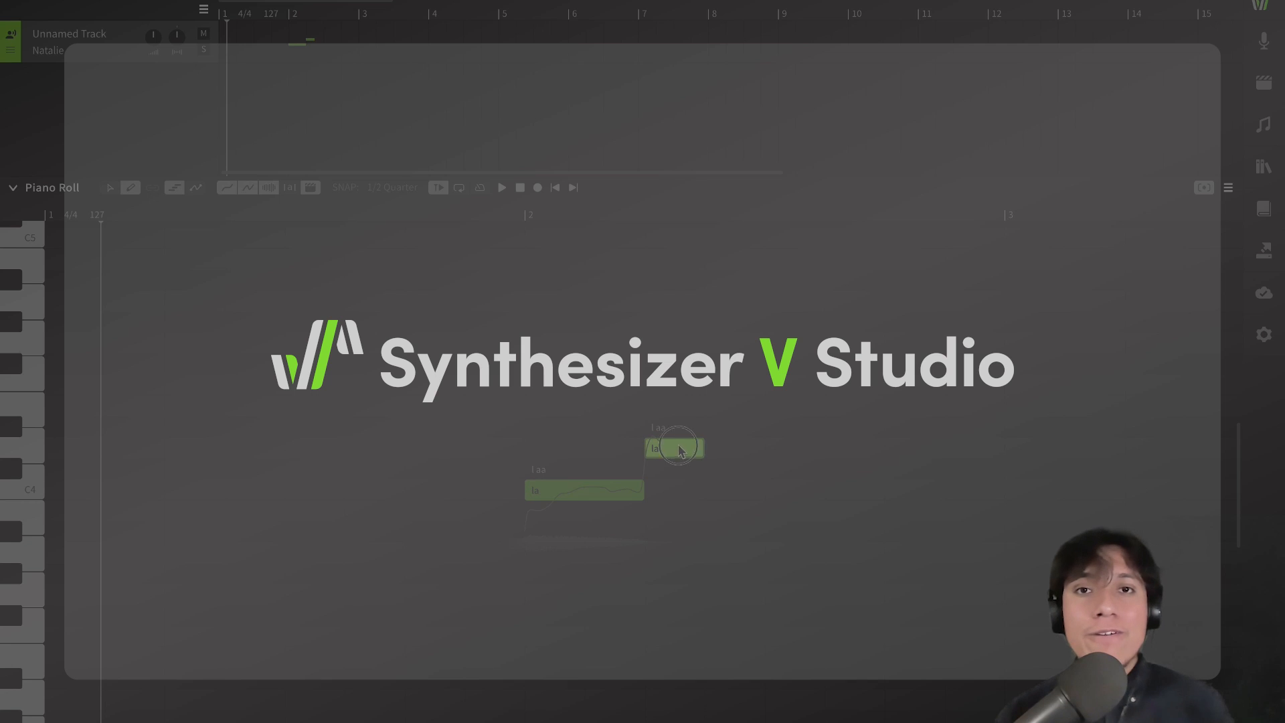
Pick Natalie from the Best for Singing voices for the empty track
{"action": "left_click_drag", "start_coordinate": [676, 449], "coordinate": [795, 342]}
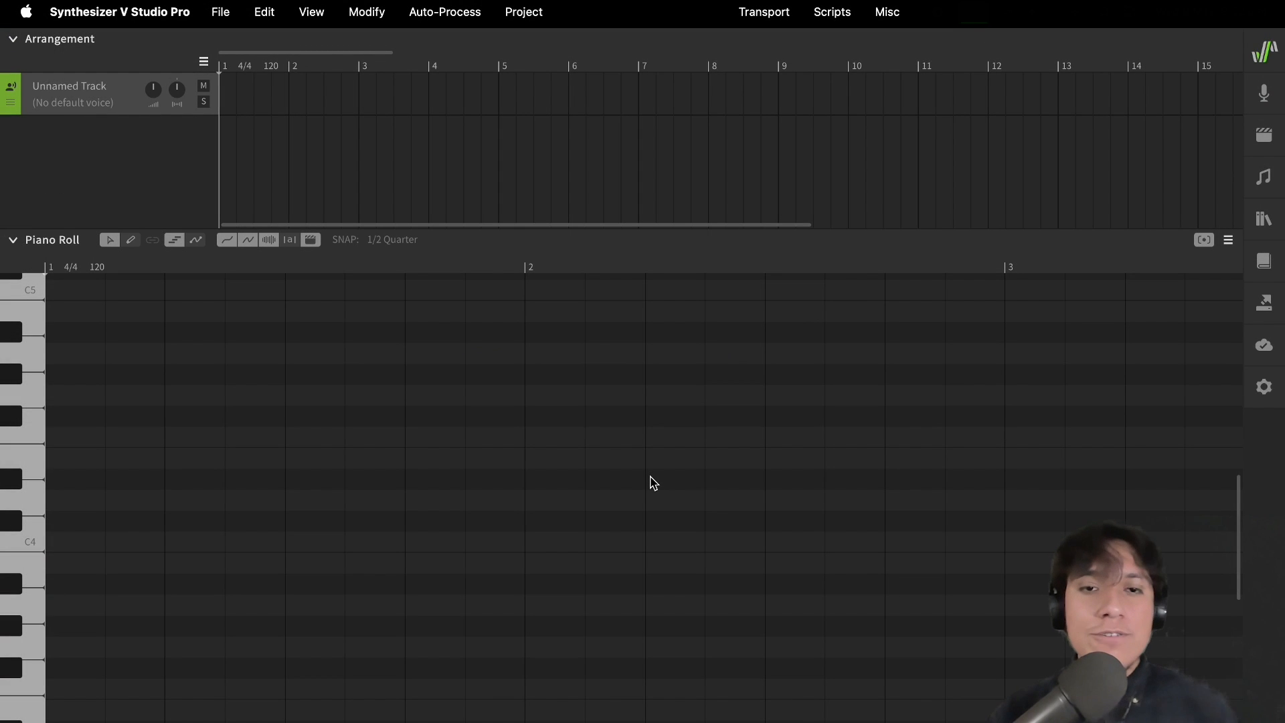
{"action": "mouse_move", "coordinate": [355, 320]}
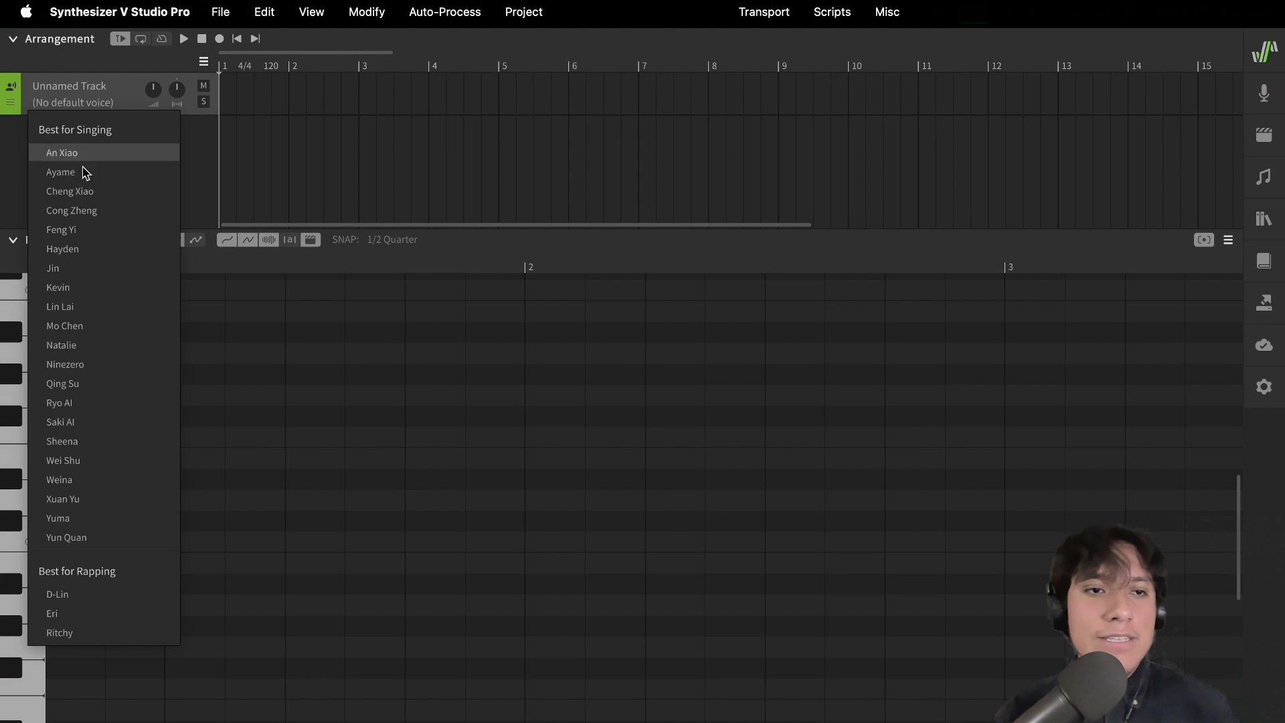
{"action": "left_click", "coordinate": [61, 344]}
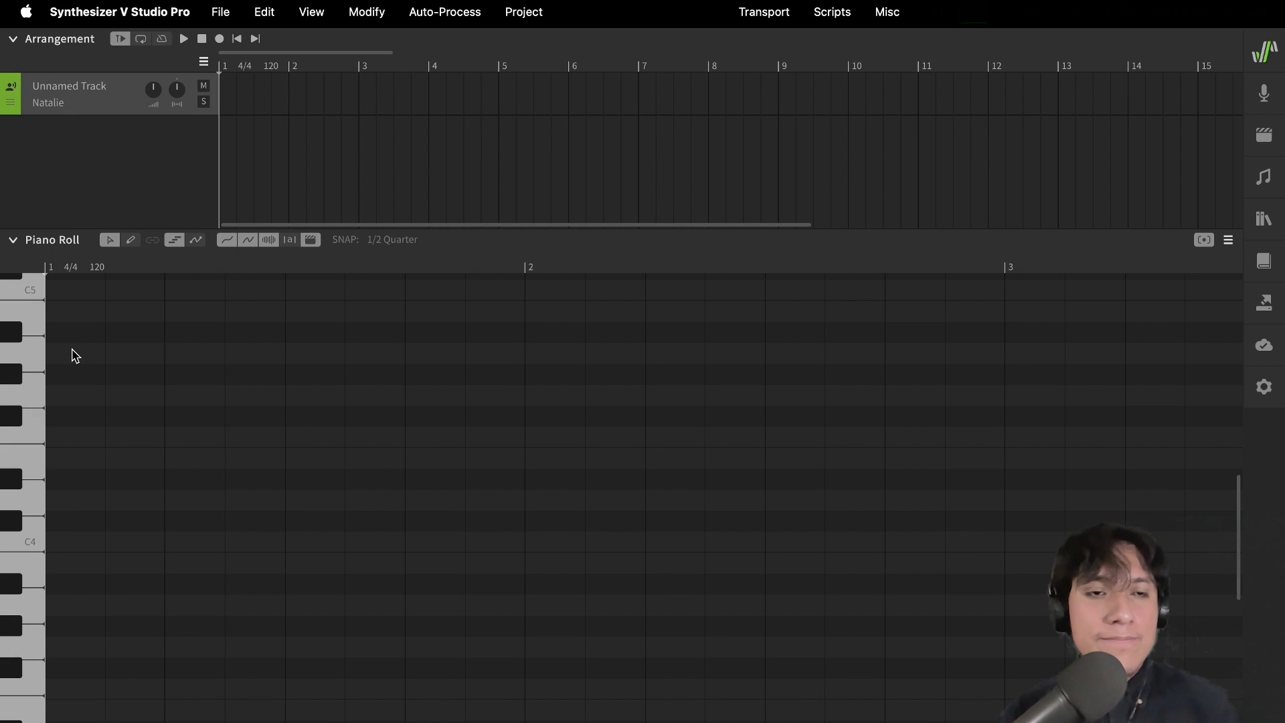
{"action": "mouse_move", "coordinate": [96, 283]}
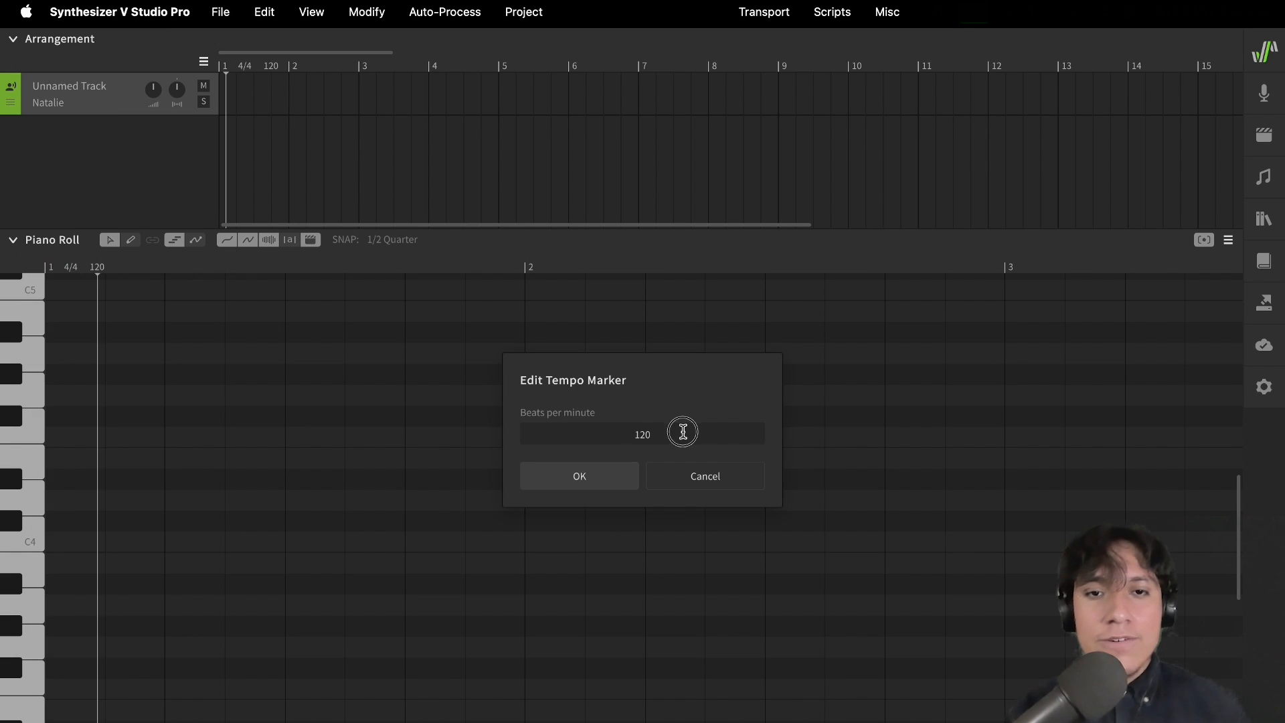
Set the tempo marker's beats per minute to 127 and confirm
{"action": "type", "text": "127"}
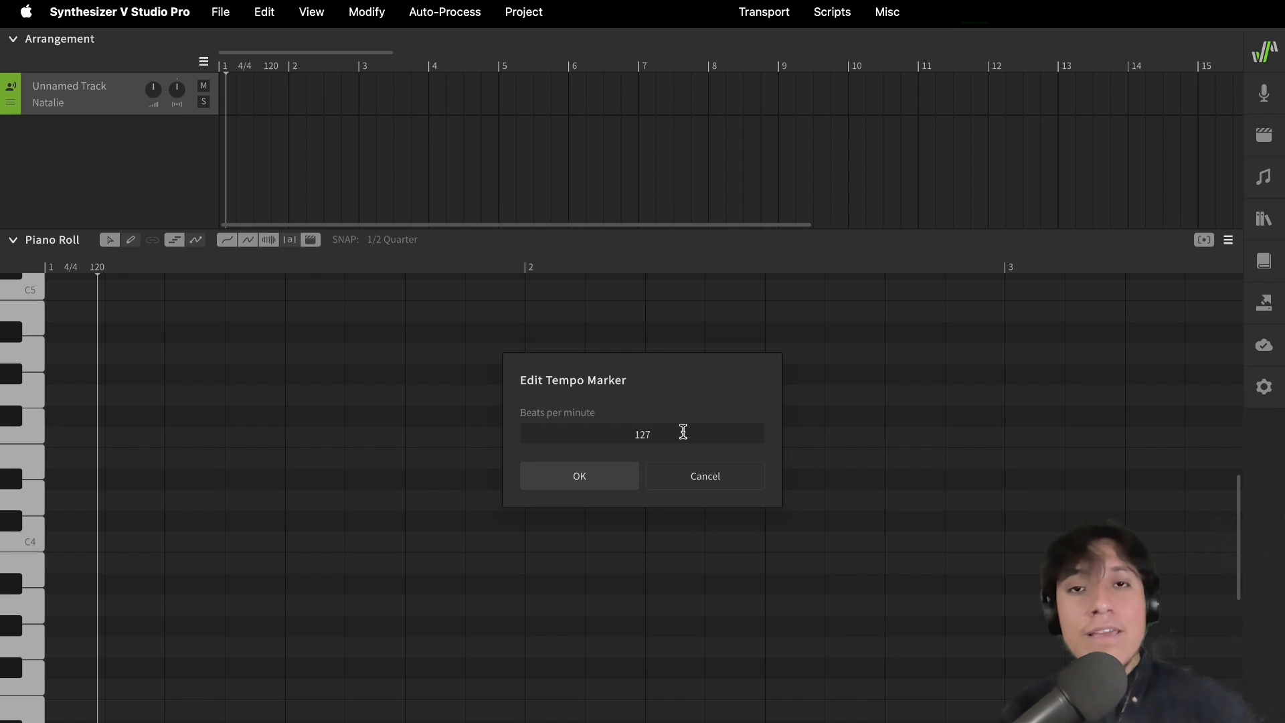
{"action": "left_click", "coordinate": [643, 434]}
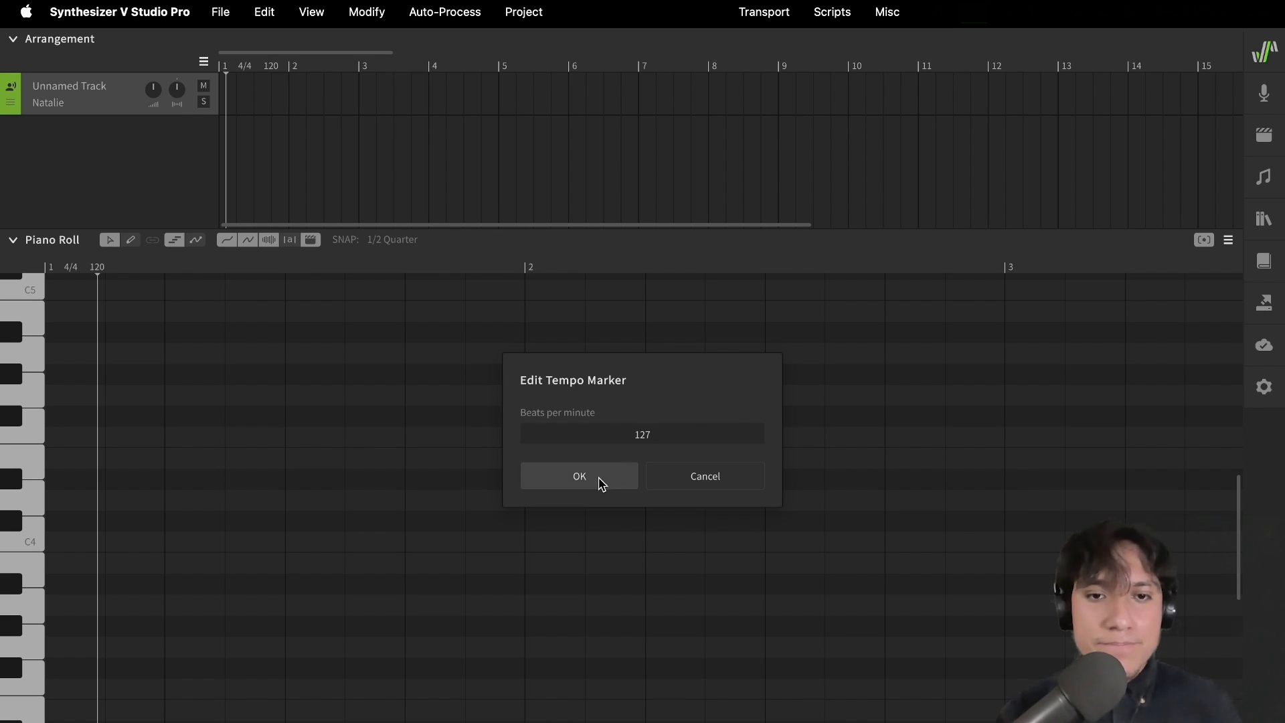
{"action": "left_click", "coordinate": [579, 475]}
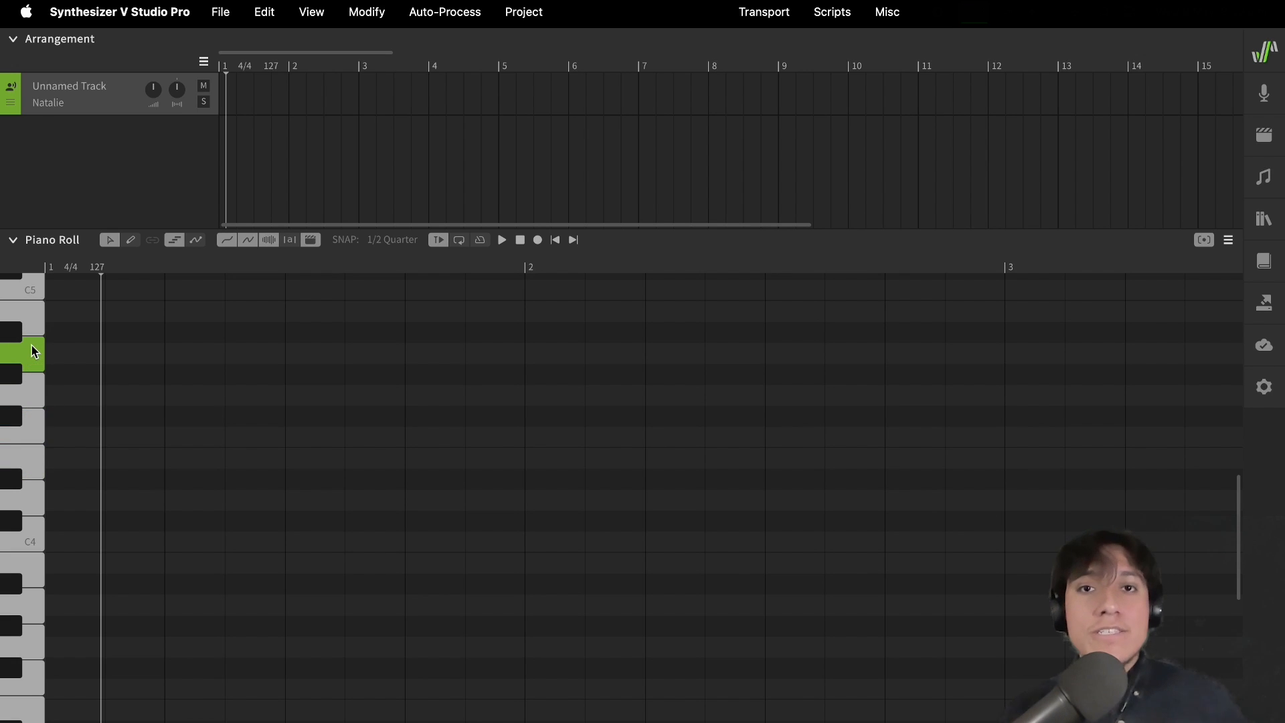
{"action": "mouse_move", "coordinate": [525, 549]}
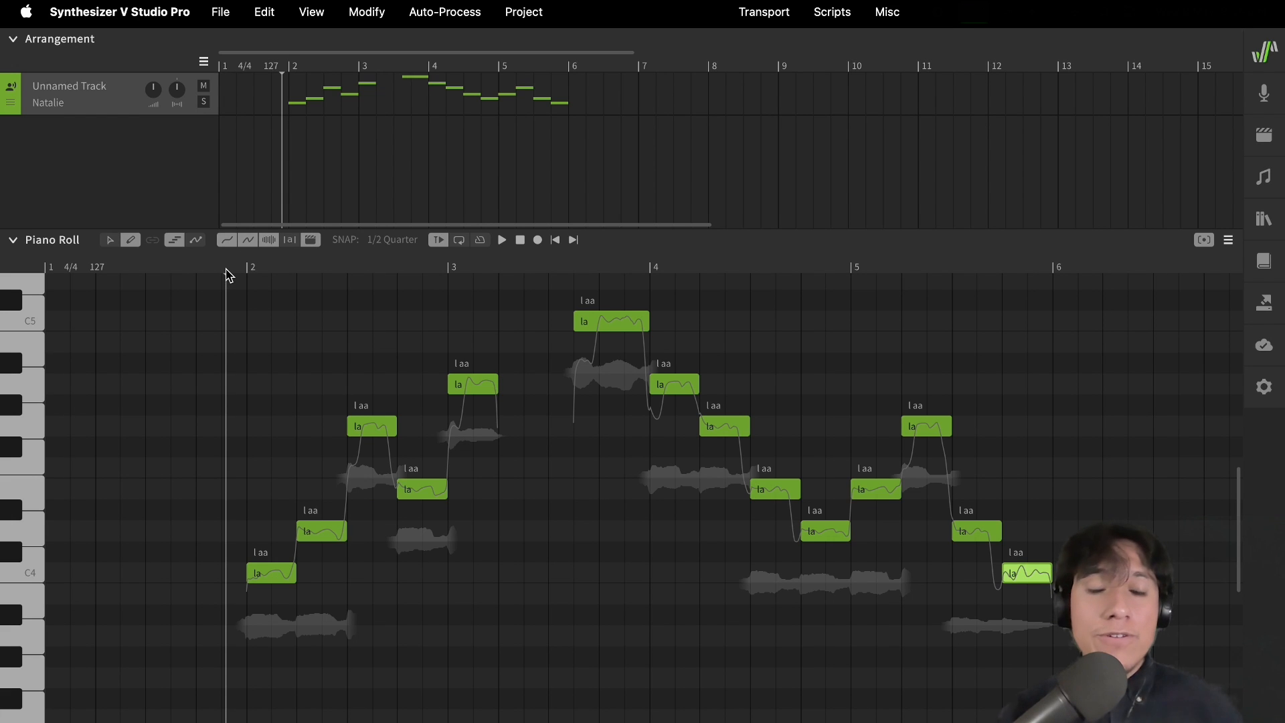
Play the la melody from bar 2 through bar 6
{"action": "key", "text": "space"}
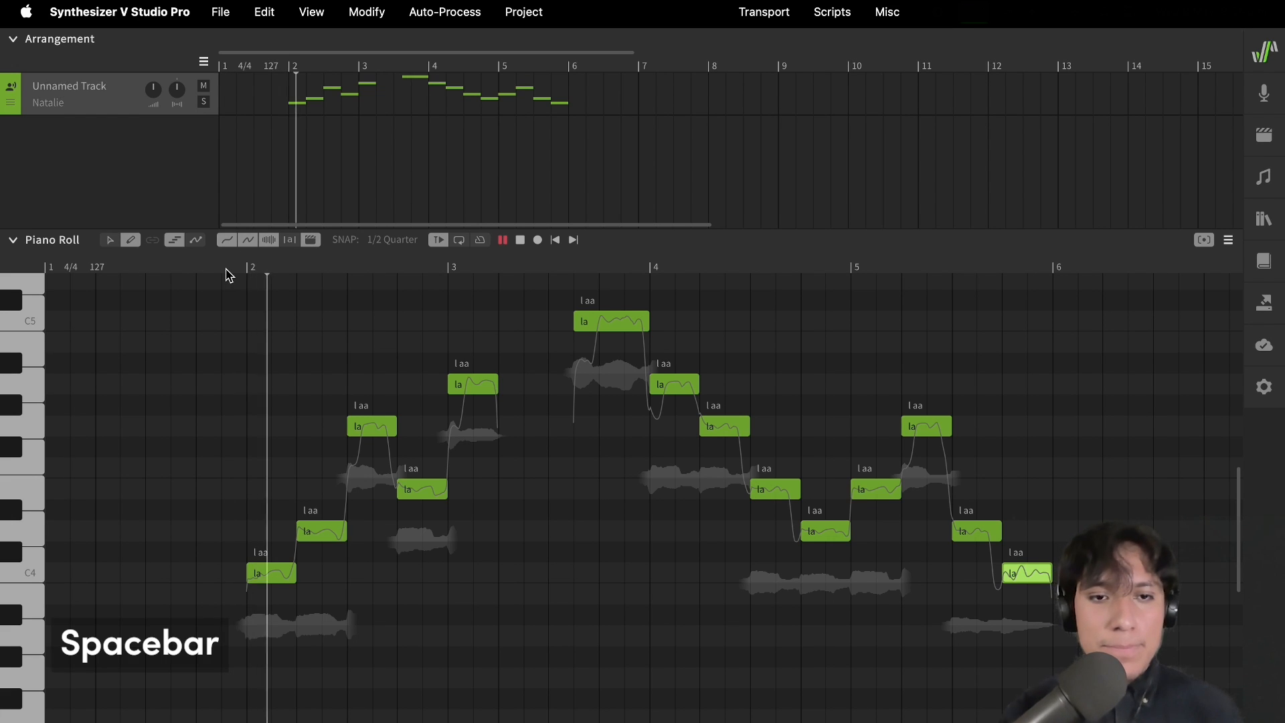
{"action": "key", "text": "space"}
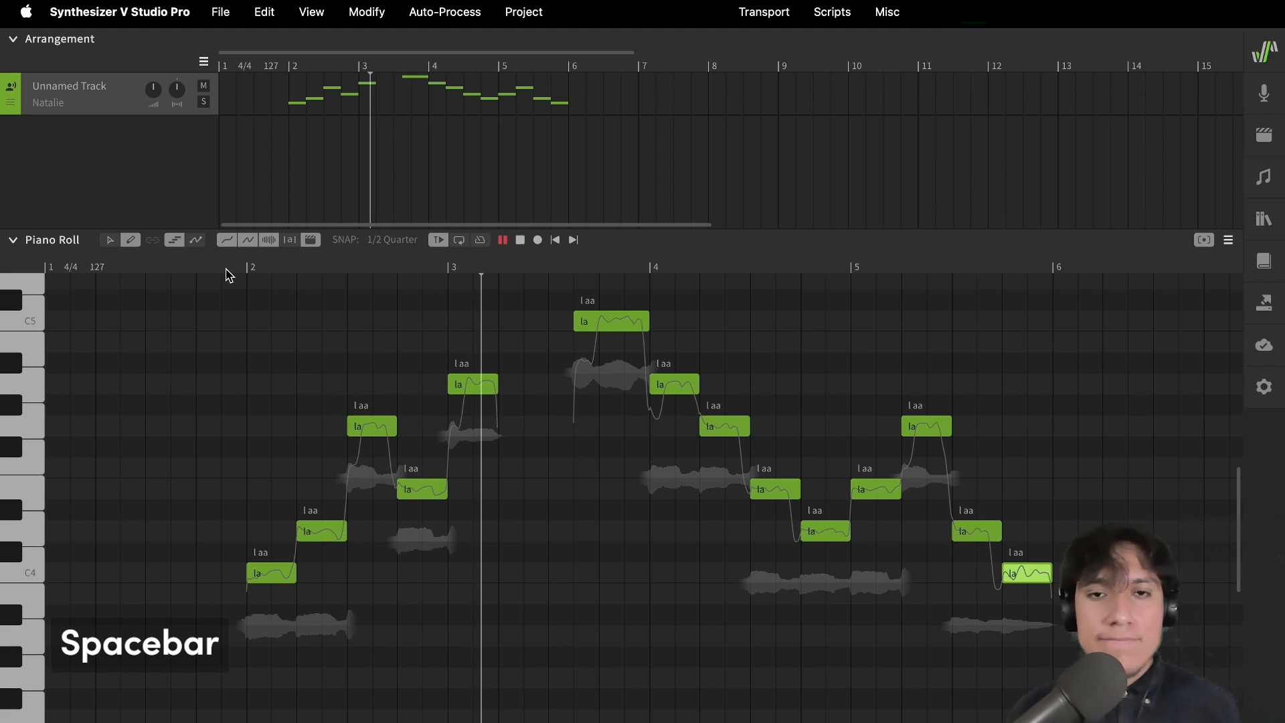
{"action": "key", "text": "space"}
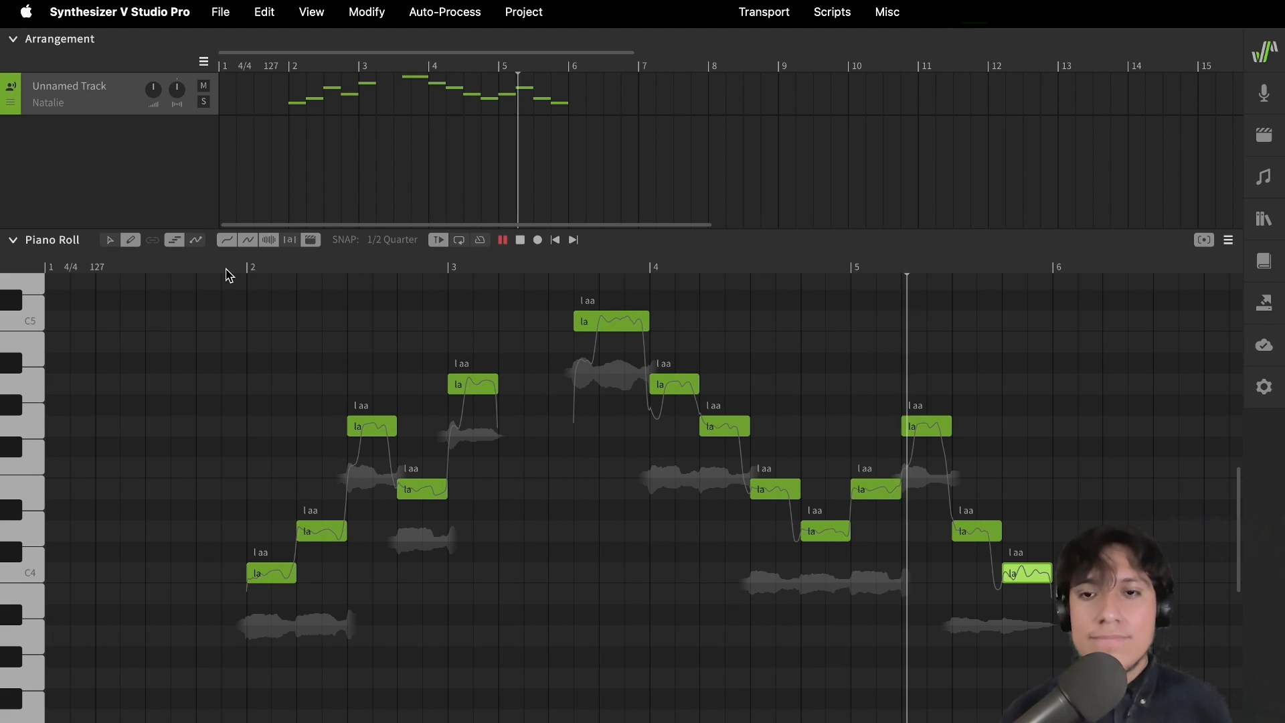
{"action": "left_click", "coordinate": [501, 239]}
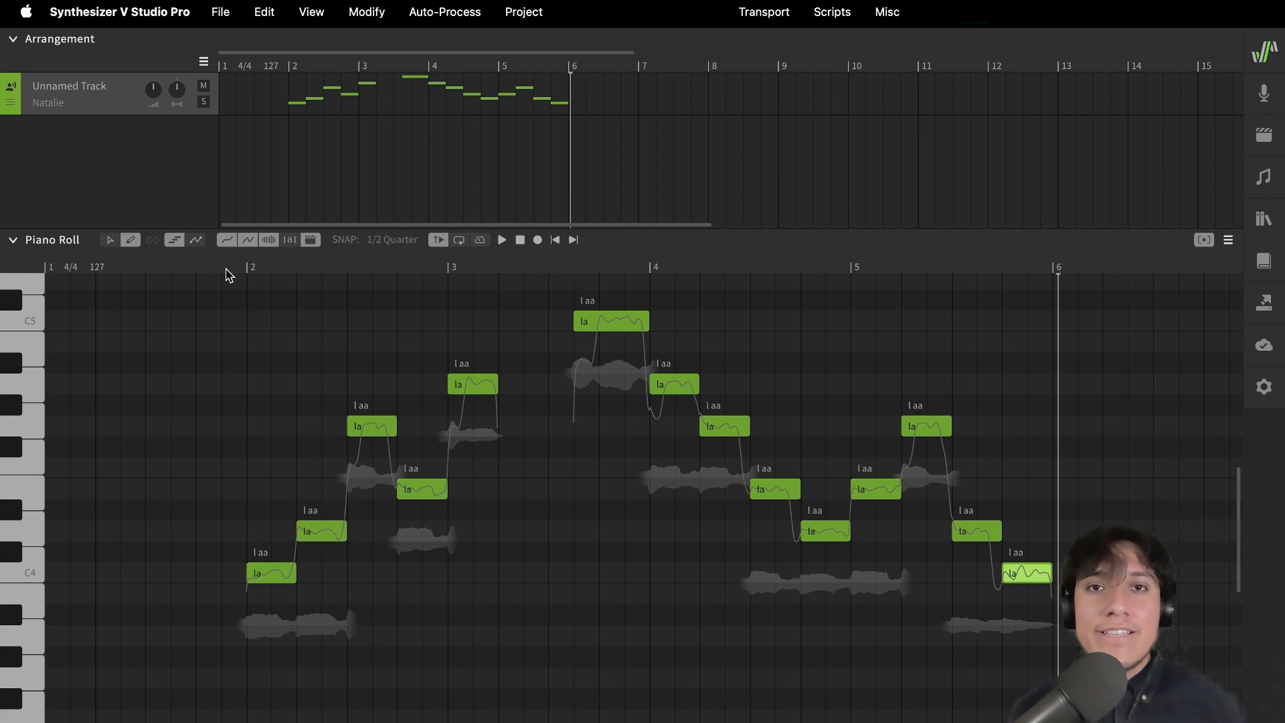
{"action": "mouse_move", "coordinate": [281, 571]}
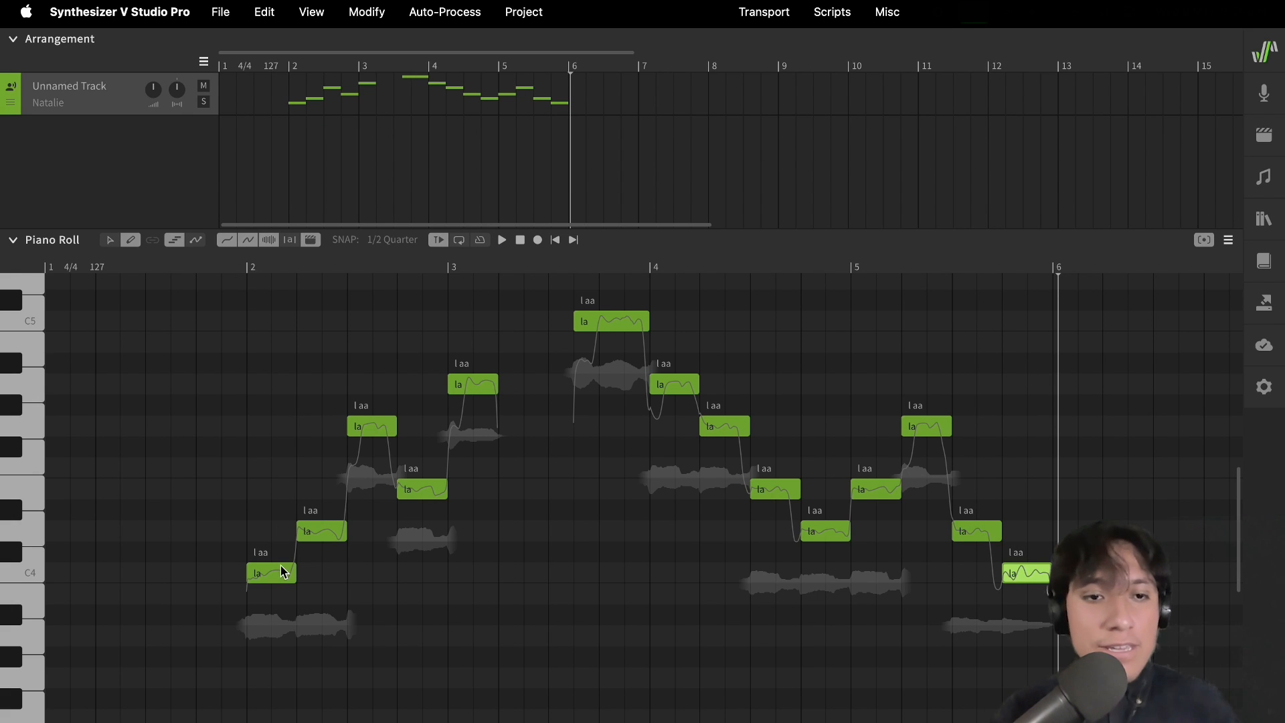
Replace the first note's lyric with 'hey' and advance to the next note
{"action": "double_click", "coordinate": [271, 573]}
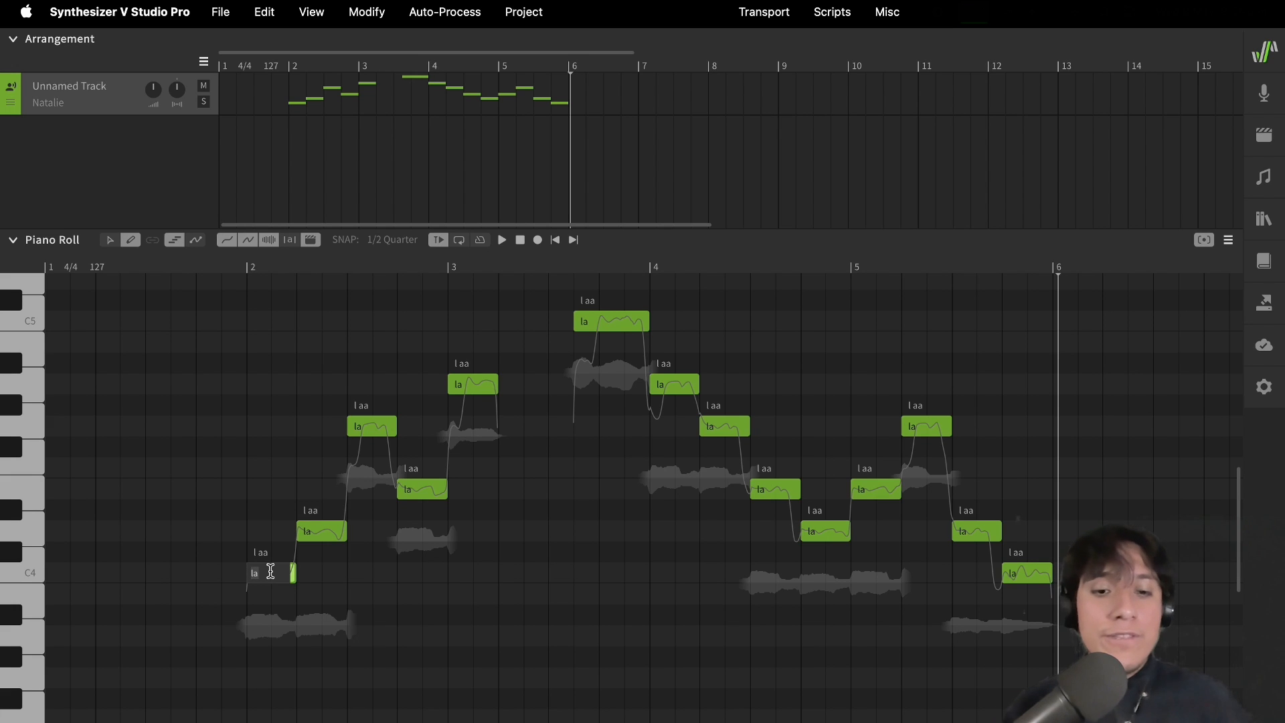
{"action": "type", "text": "hey"}
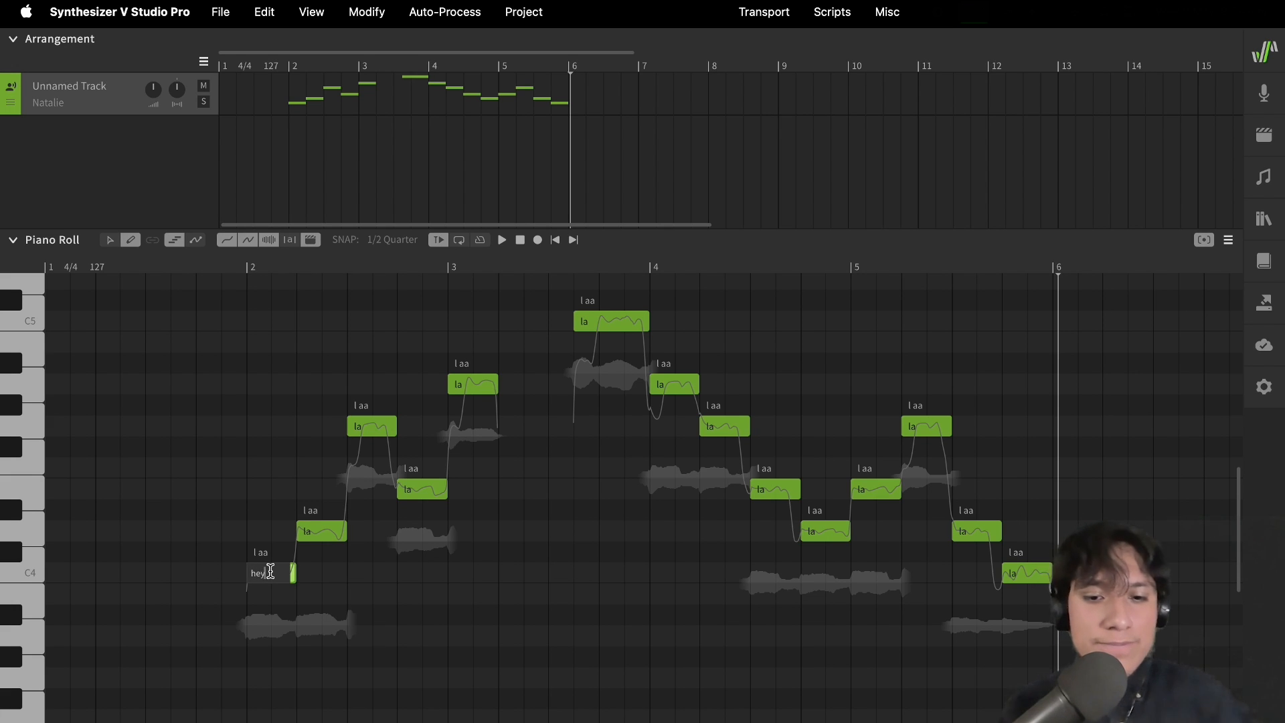
{"action": "key", "text": "Tab"}
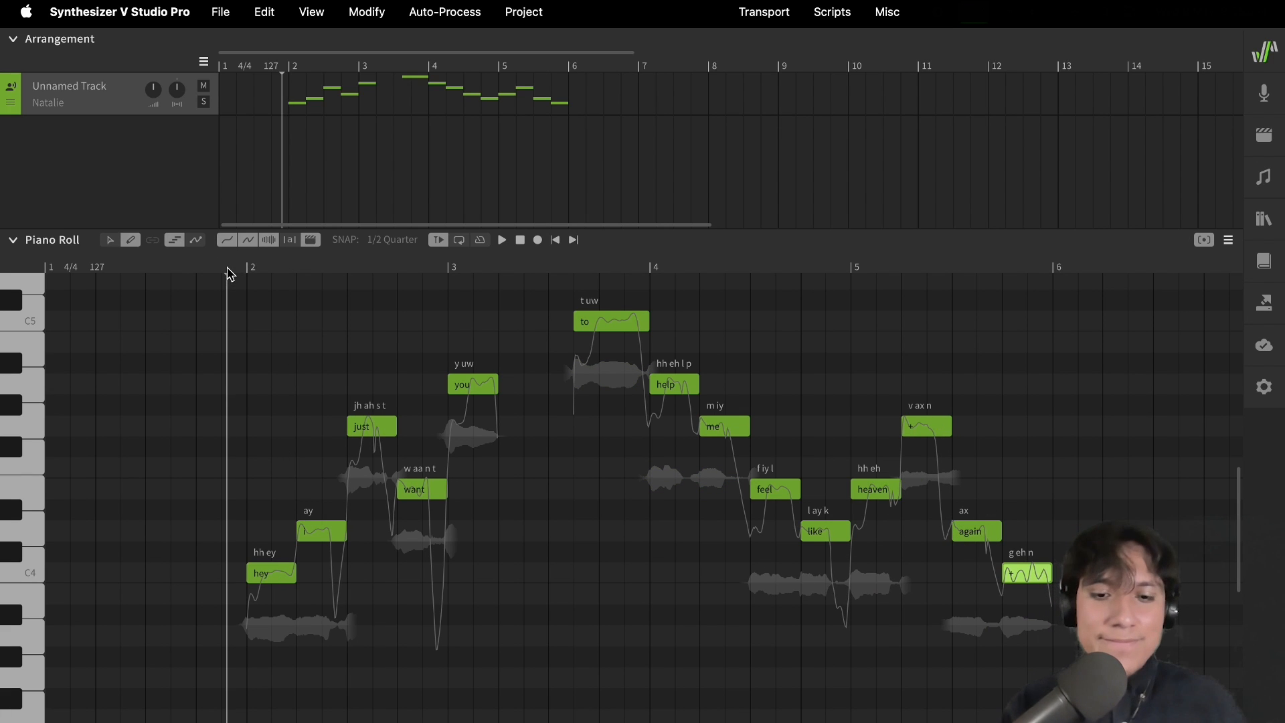
Play the melody to hear Natalie sing 'hey I just want you to help me…'
{"action": "key", "text": "space"}
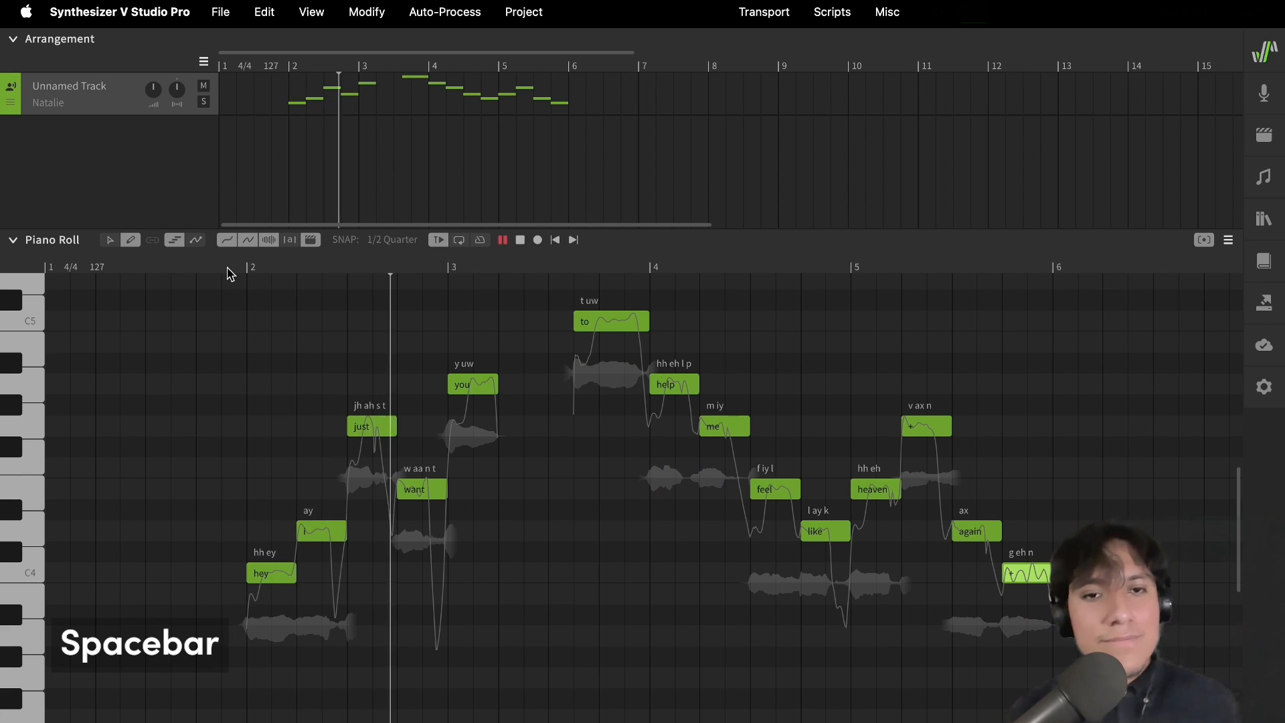
{"action": "key", "text": "space"}
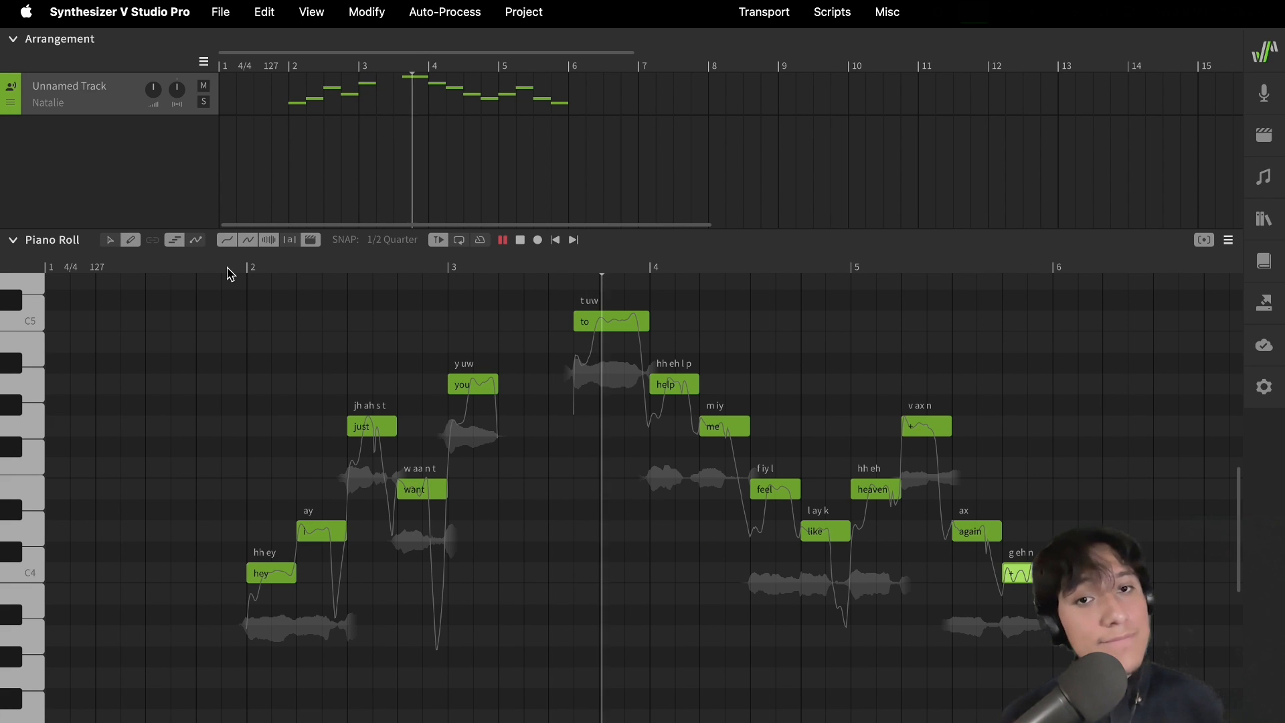